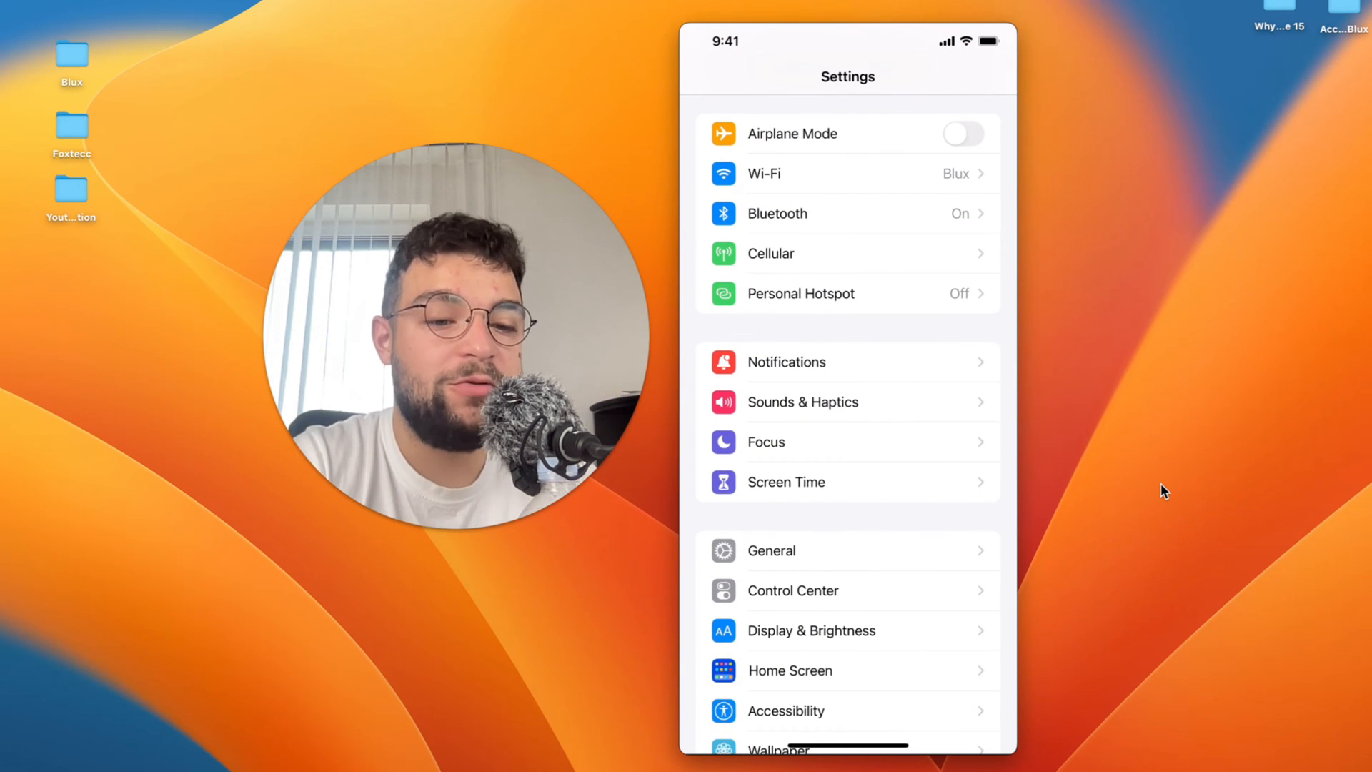
# Step: Scroll to Sounds & Haptics to view ringtone volume and Change with Buttons
pyautogui.scroll(3)
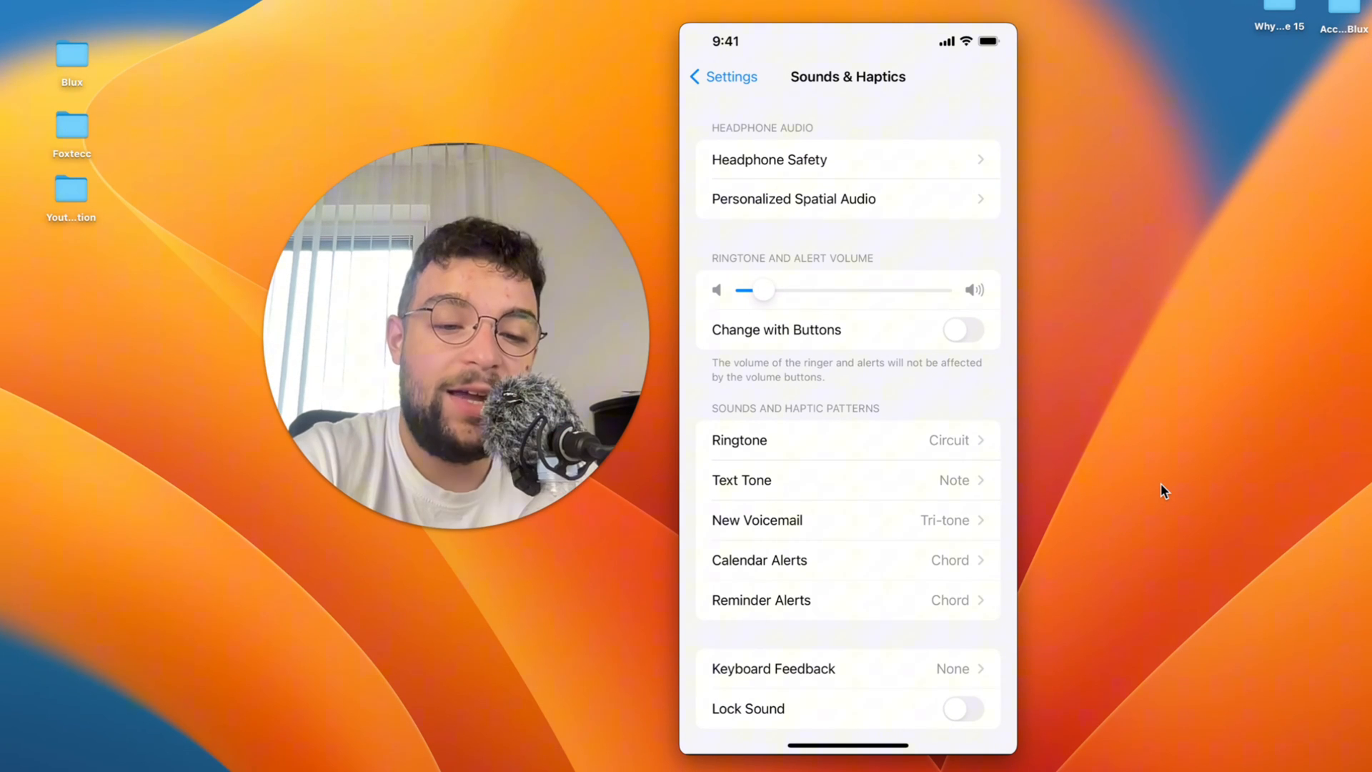
# Step: Leave the sound settings and bring up Control Center
pyautogui.click(963, 330)
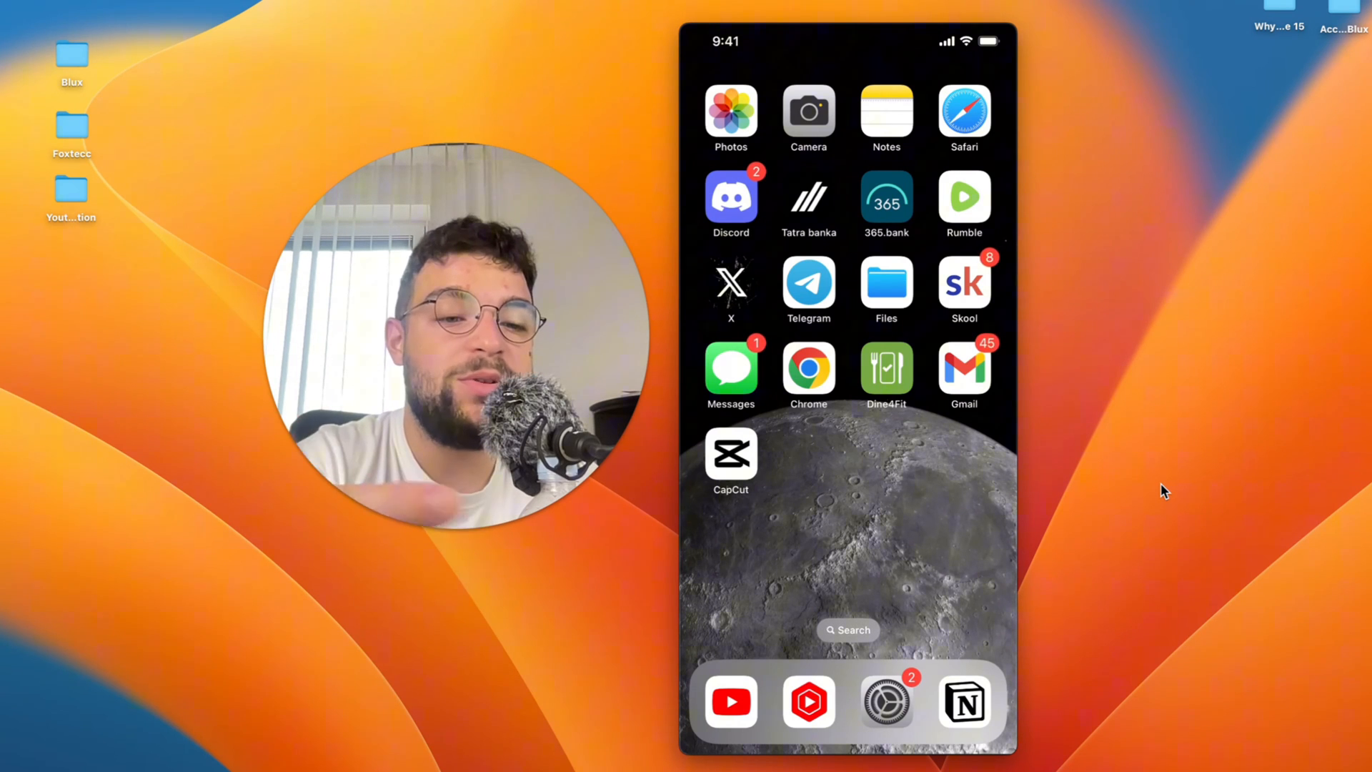
pyautogui.click(886, 701)
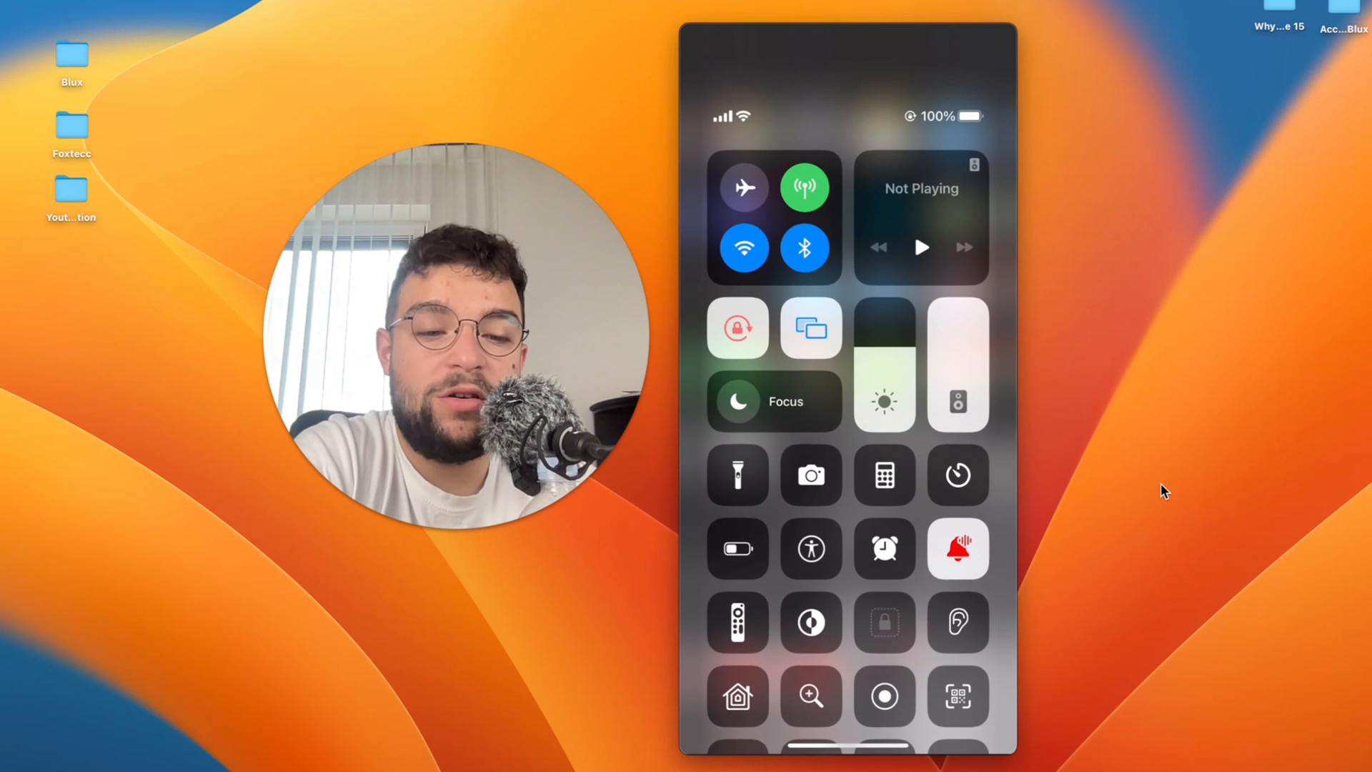
pyautogui.click(773, 401)
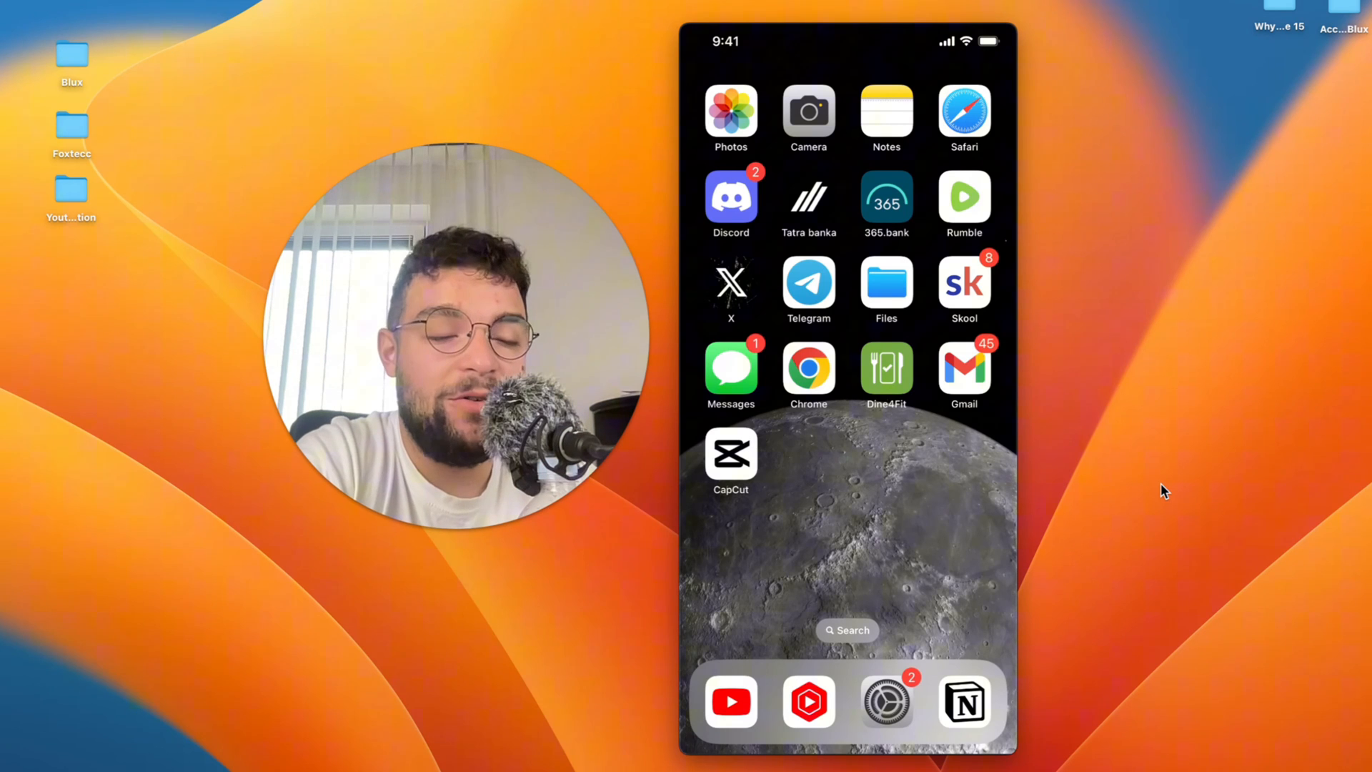
# Step: Open the Focus settings, view Driving, then switch to the Work Focus setup
pyautogui.click(886, 702)
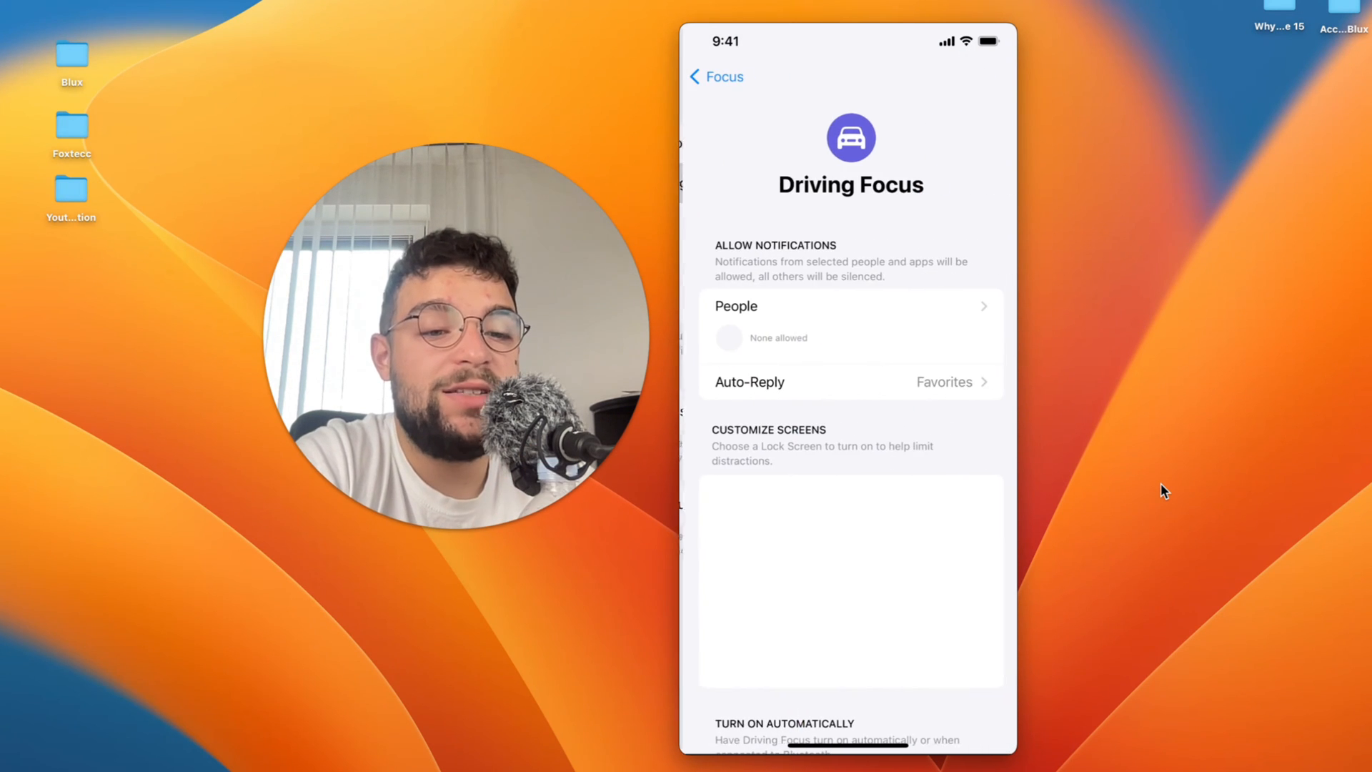
pyautogui.click(716, 77)
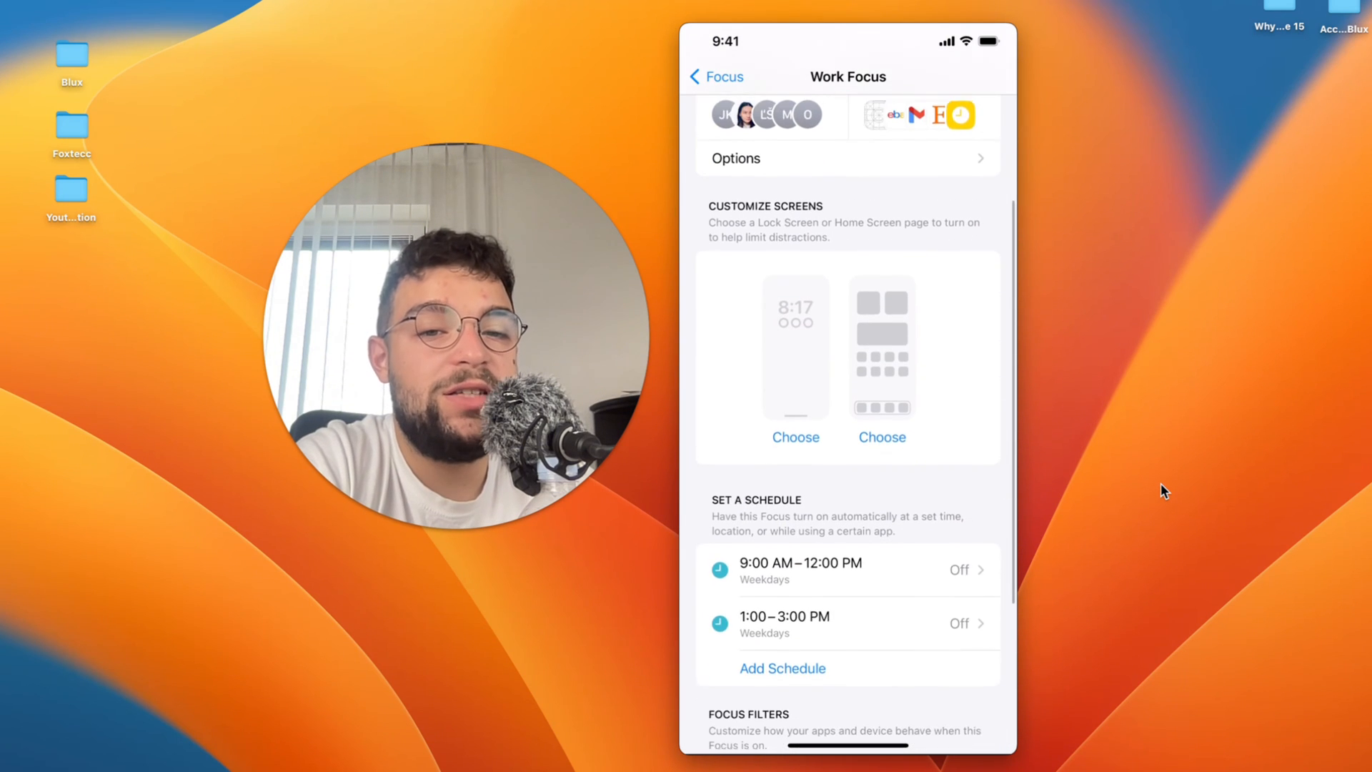
pyautogui.scroll(3)
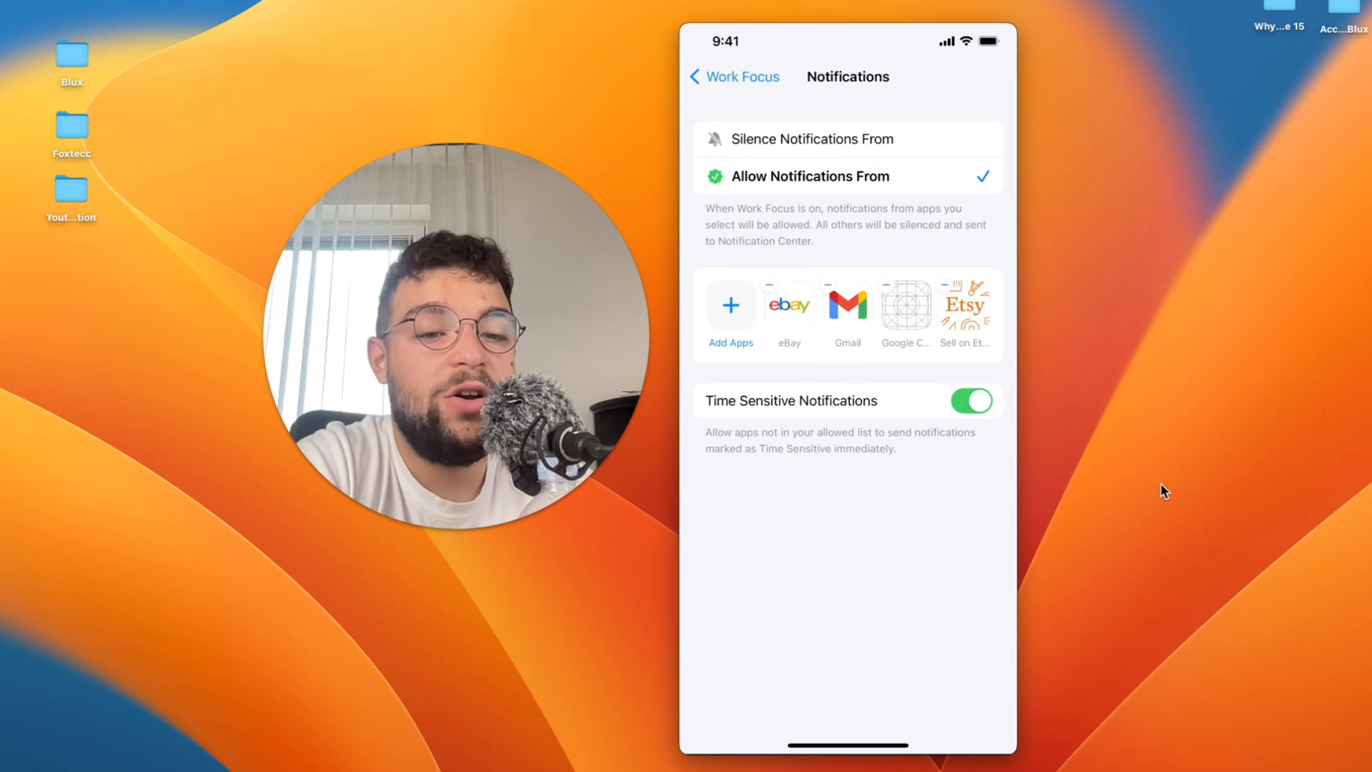
# Step: Review Work Focus allowed apps, then return to the Focus modes list
pyautogui.click(814, 138)
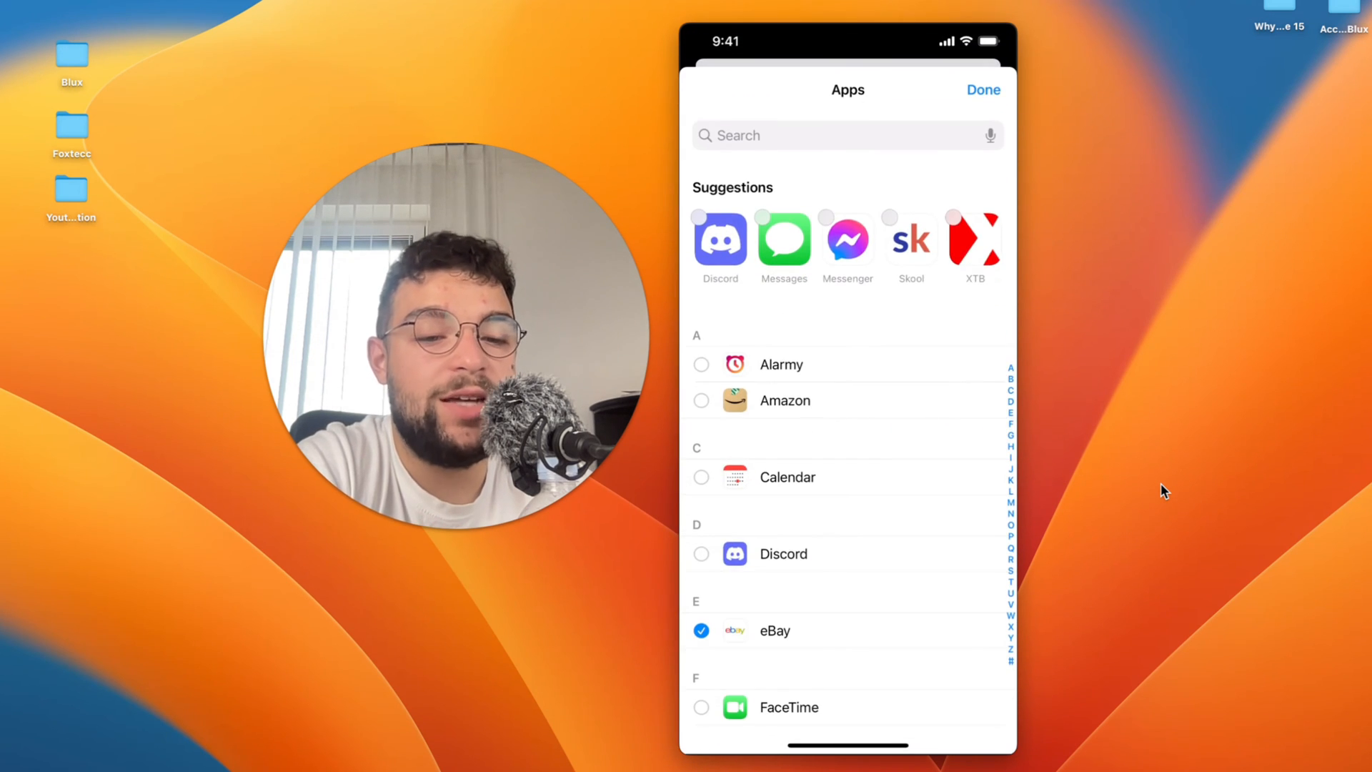
pyautogui.click(983, 90)
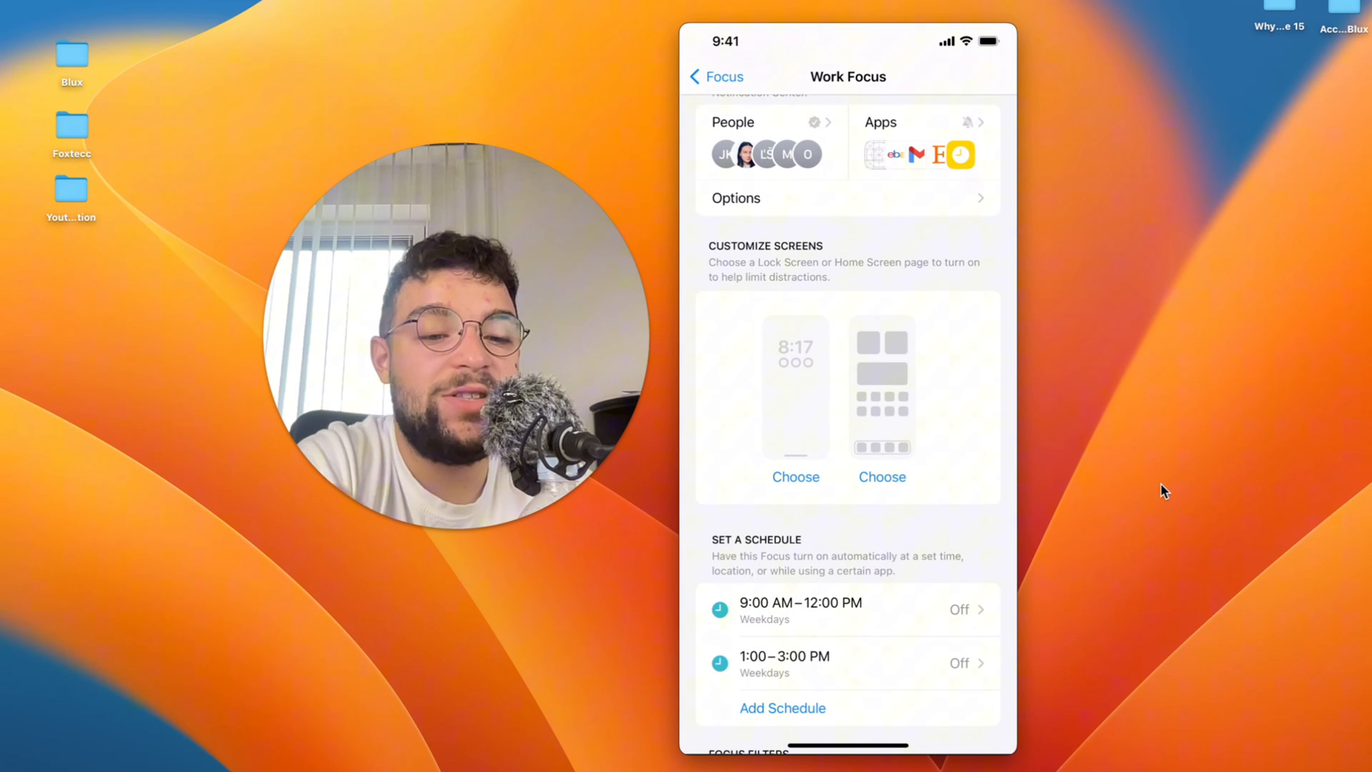
pyautogui.scroll(-3)
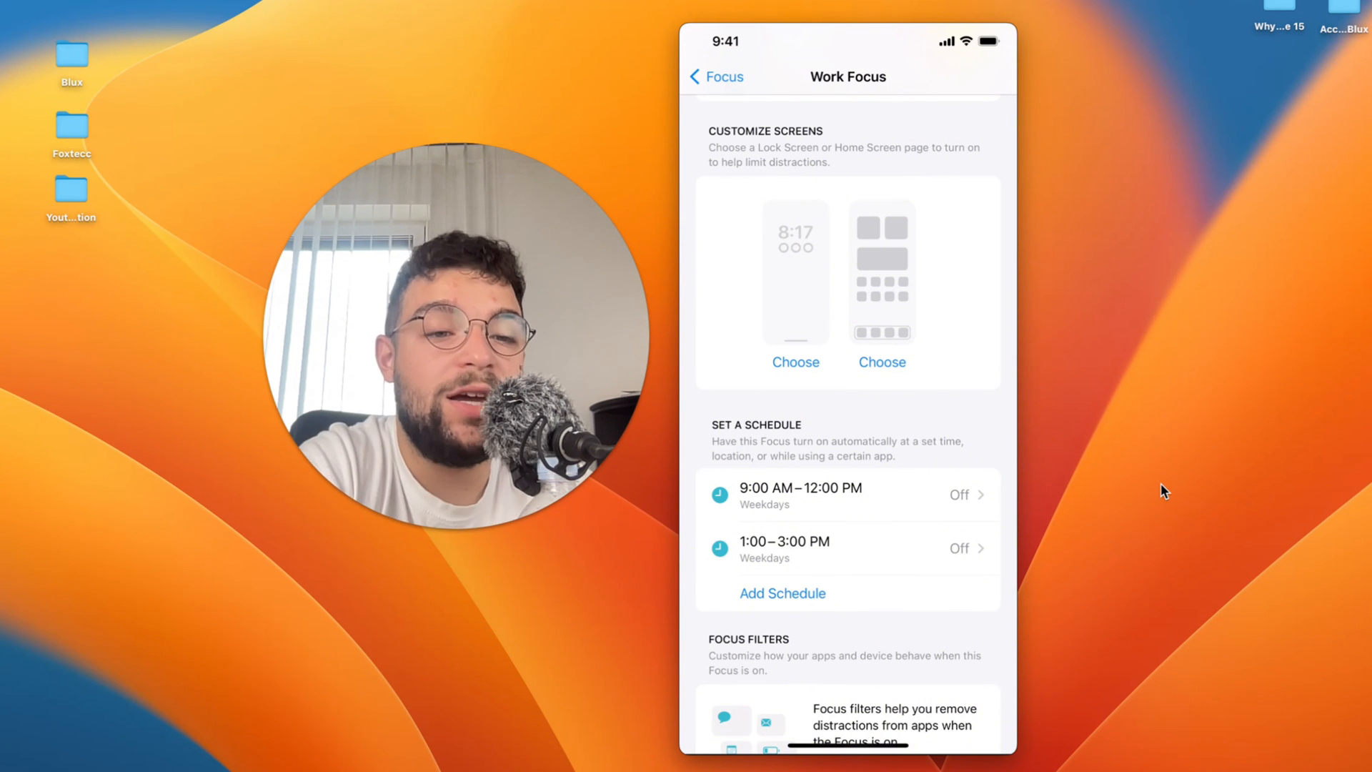
pyautogui.click(716, 76)
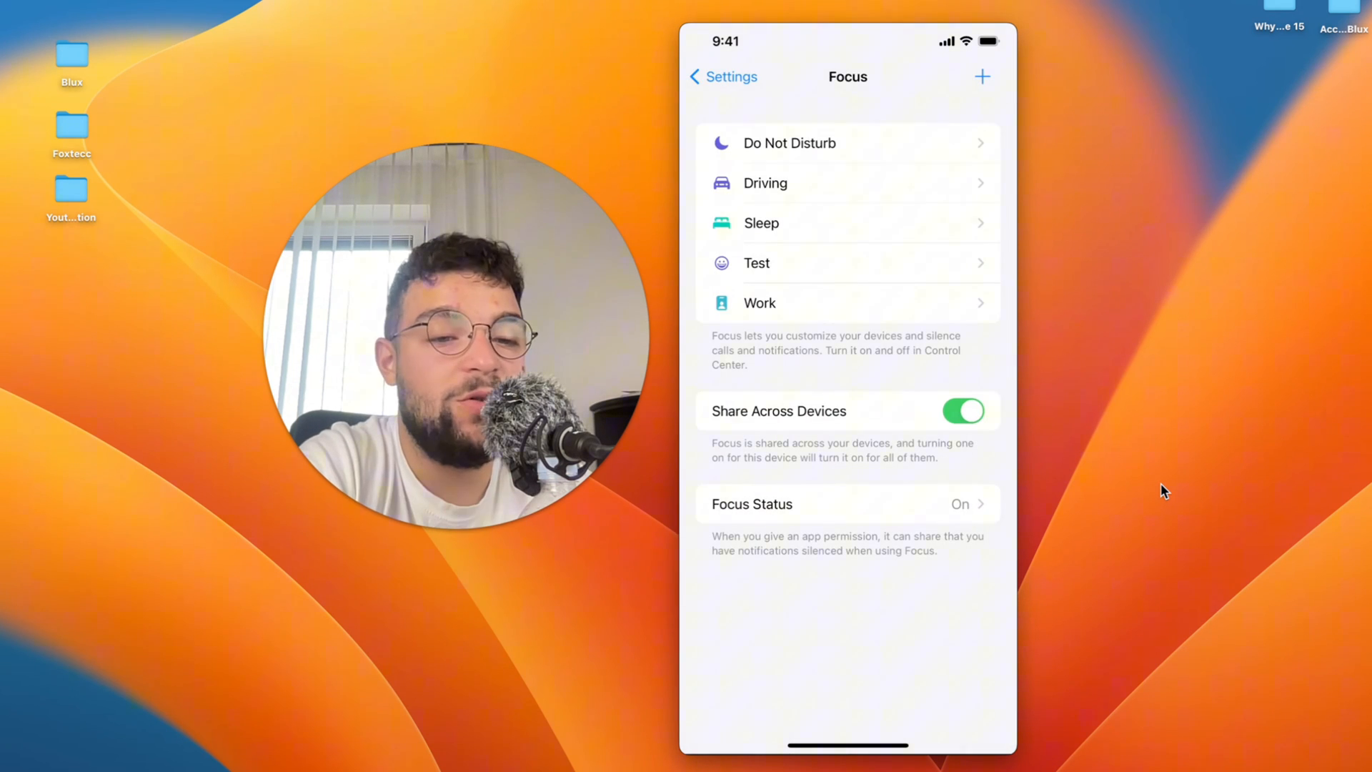
# Step: Close Settings and return to the iPhone home screen
pyautogui.click(724, 77)
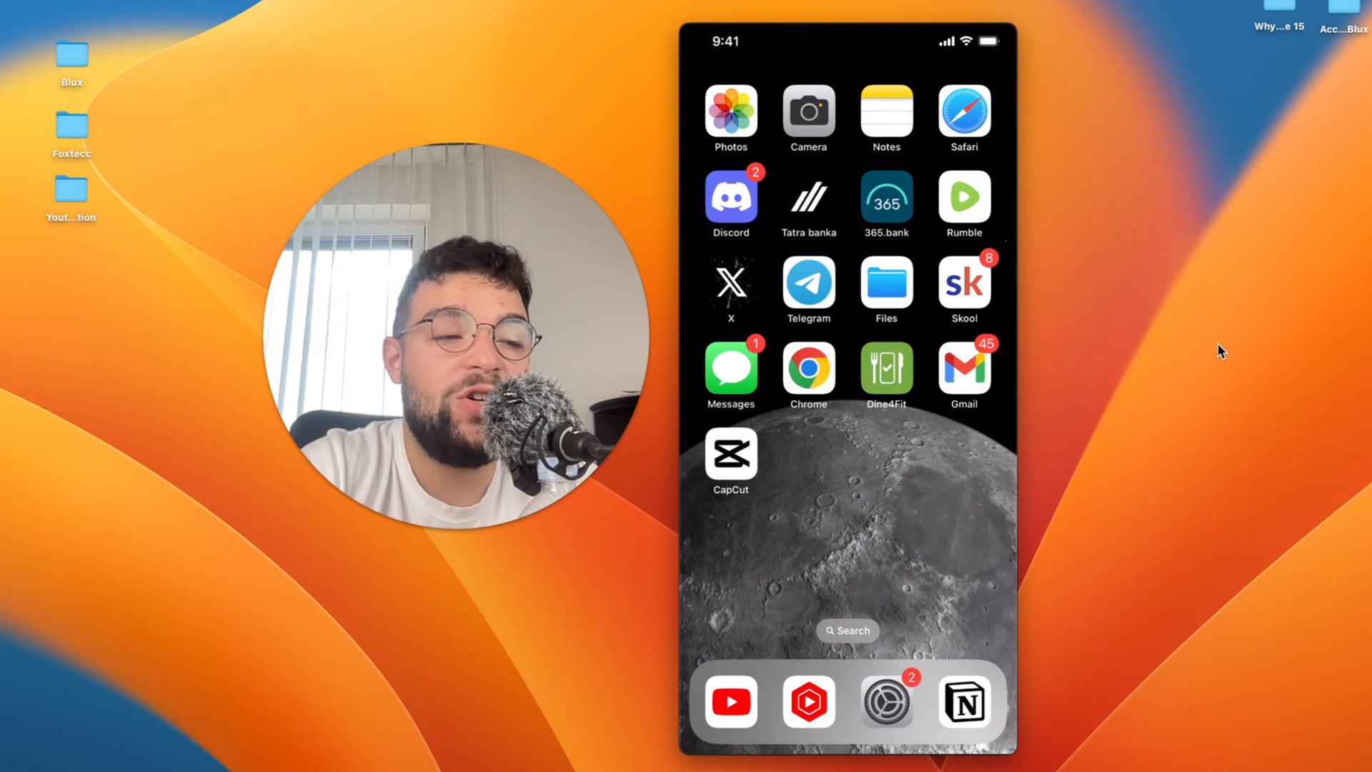
pyautogui.moveTo(1045, 716)
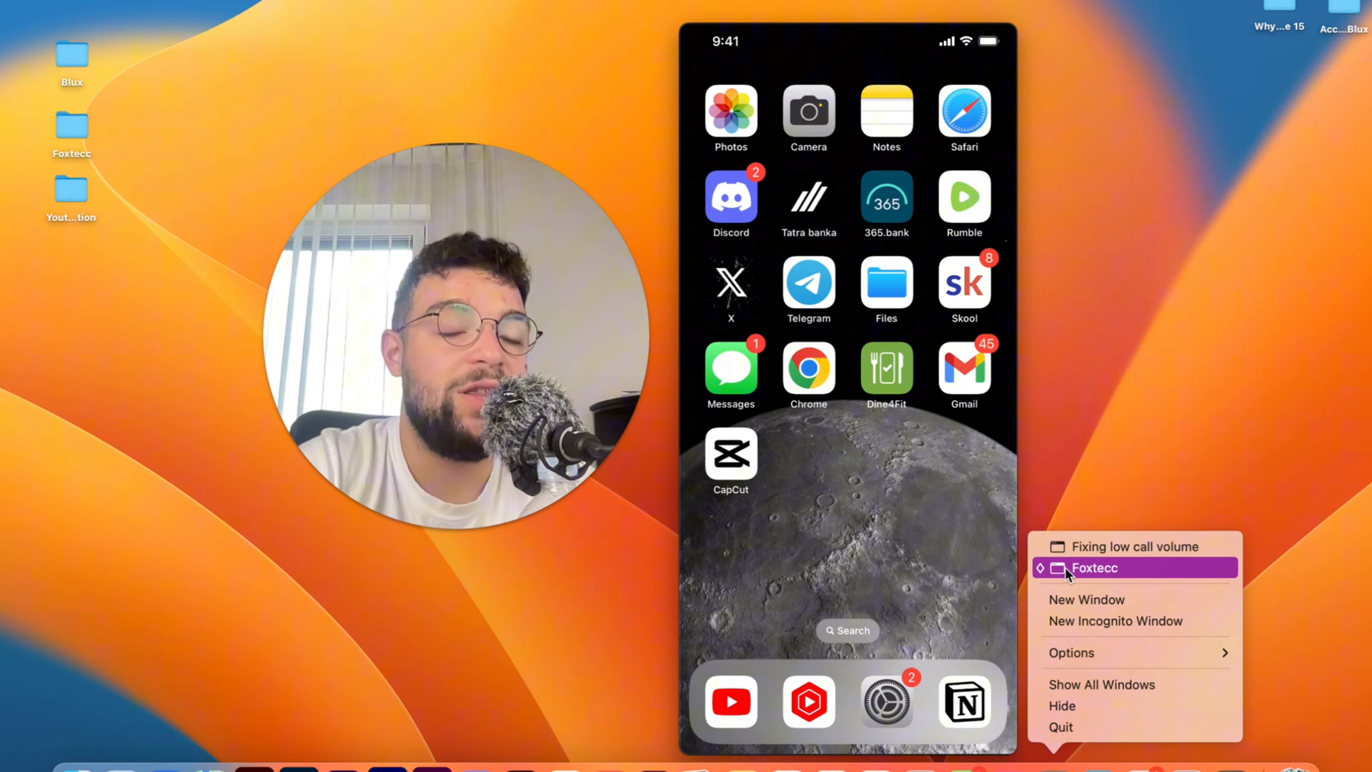
# Step: Switch to the Foxtecc Skool community window in Chrome
pyautogui.click(1094, 568)
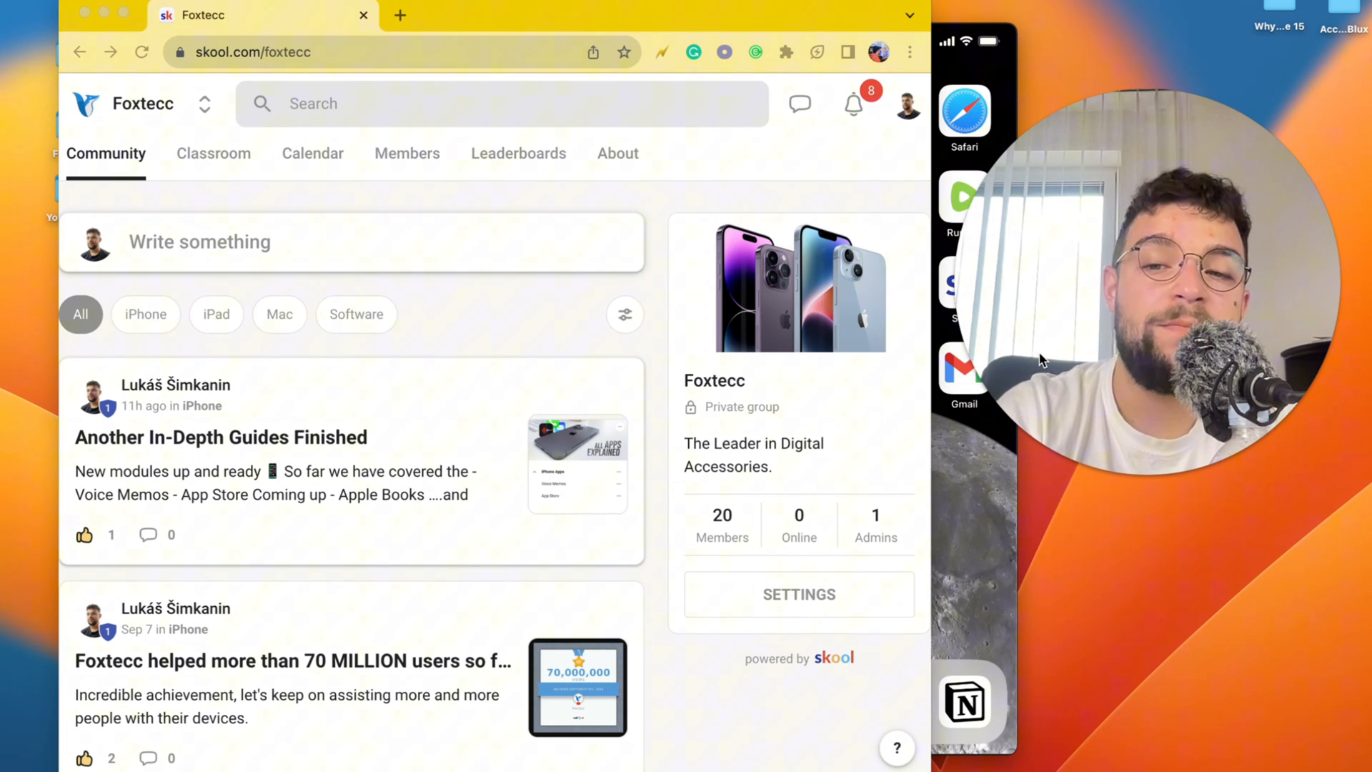
pyautogui.moveTo(301, 371)
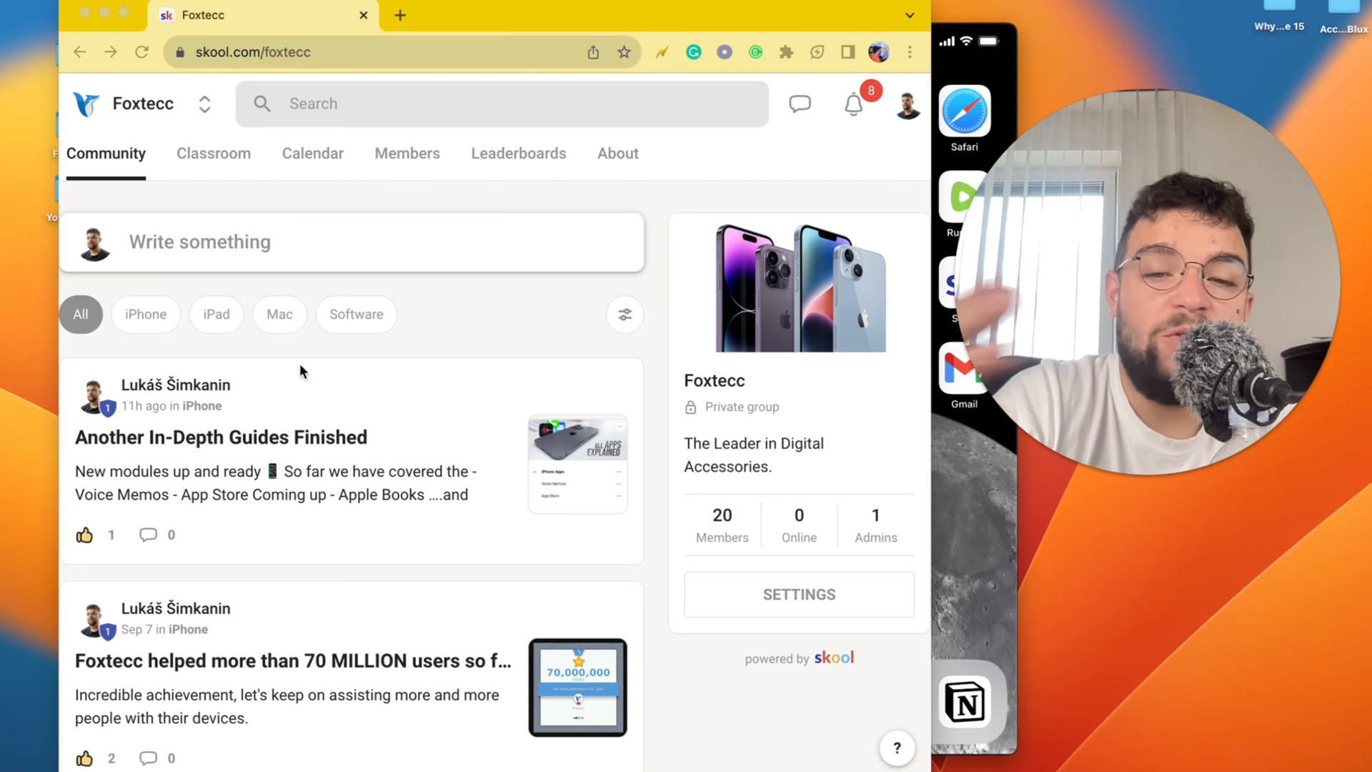